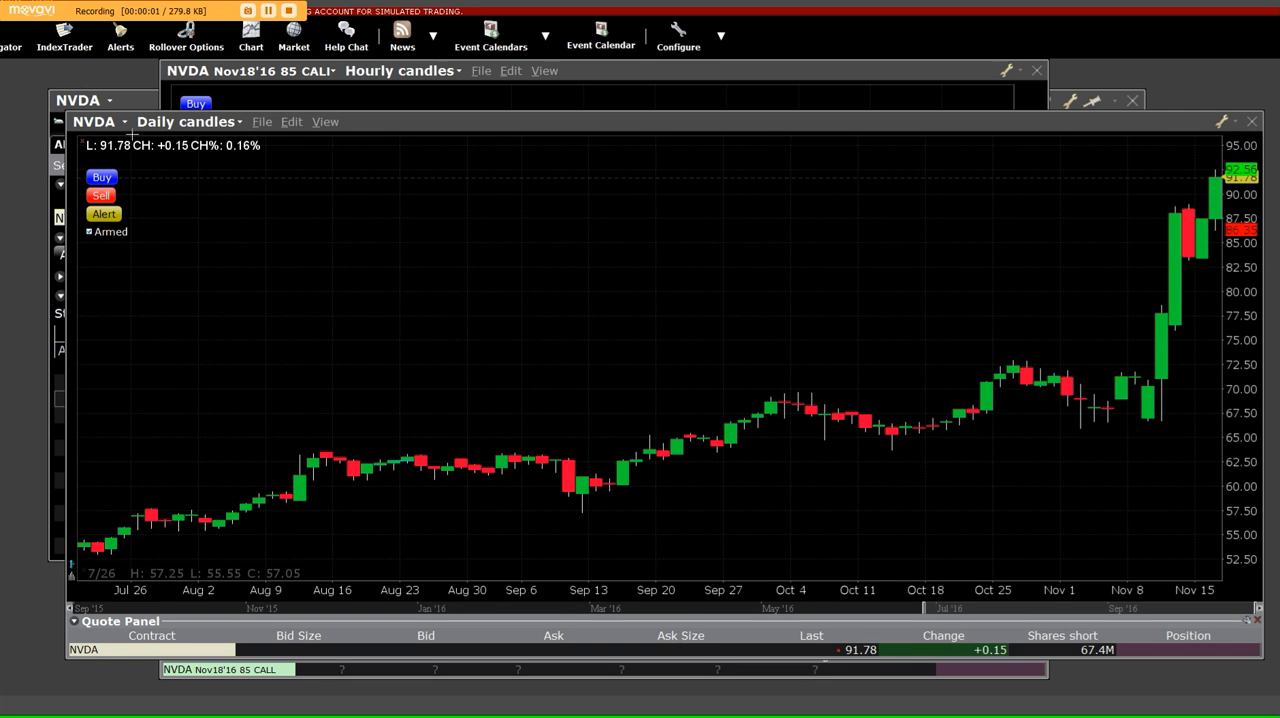
mouse_move(610, 340)
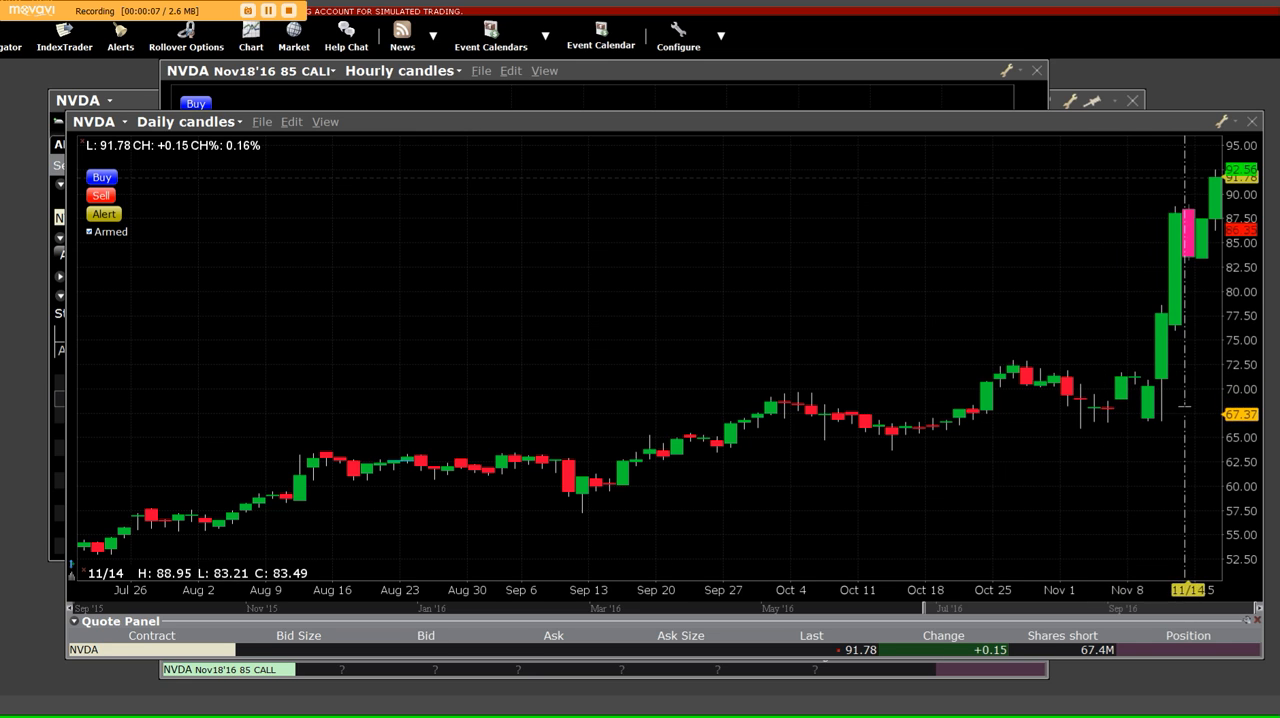
mouse_move(1188, 160)
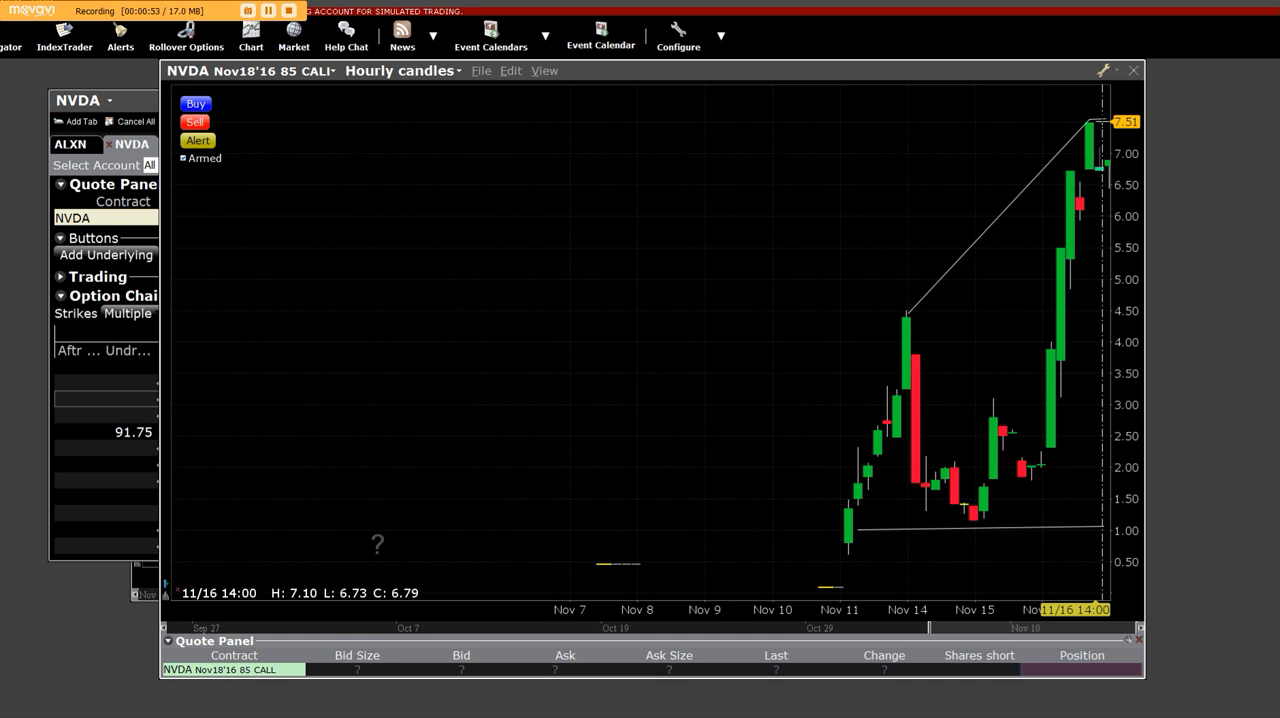
mouse_move(1092, 278)
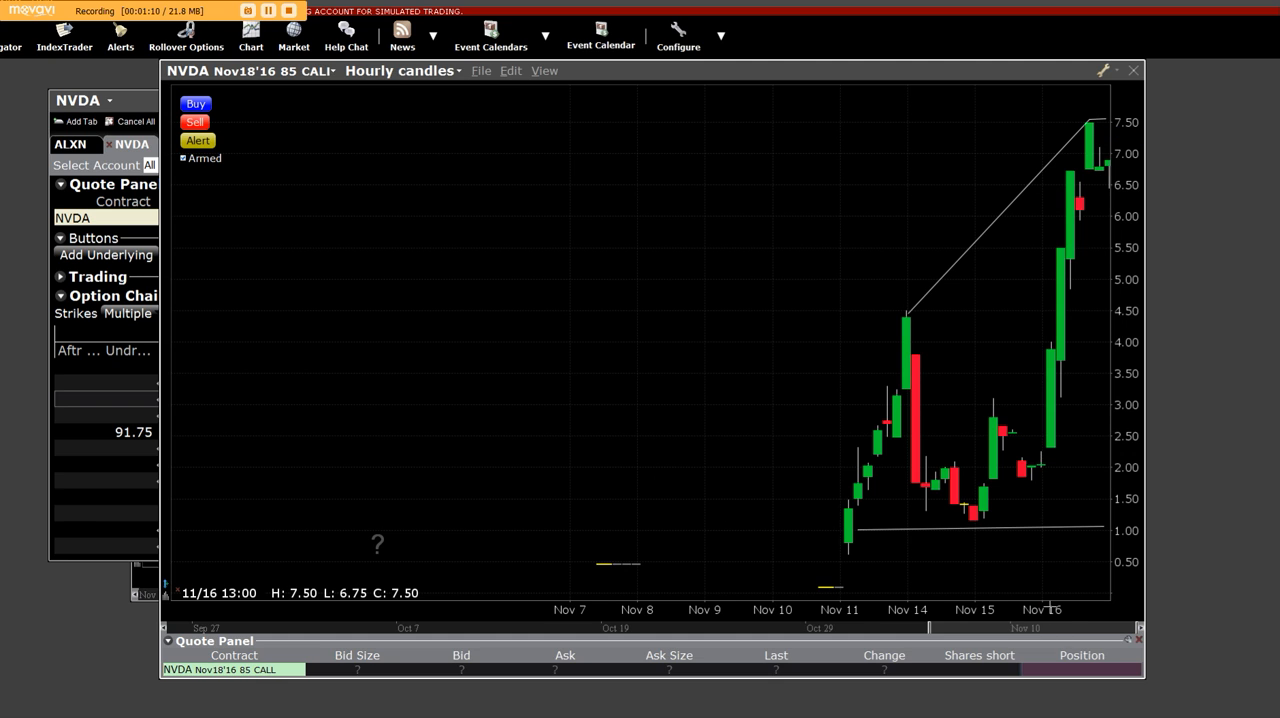
mouse_move(1080, 204)
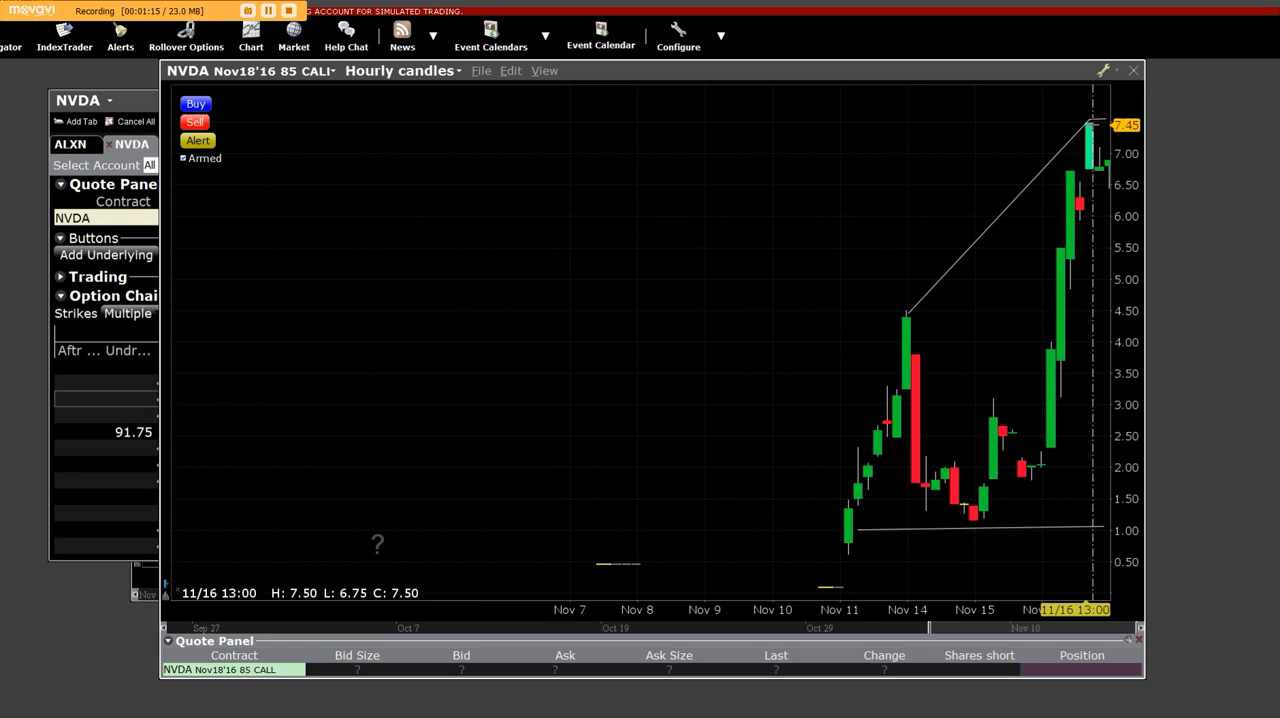
mouse_move(892, 494)
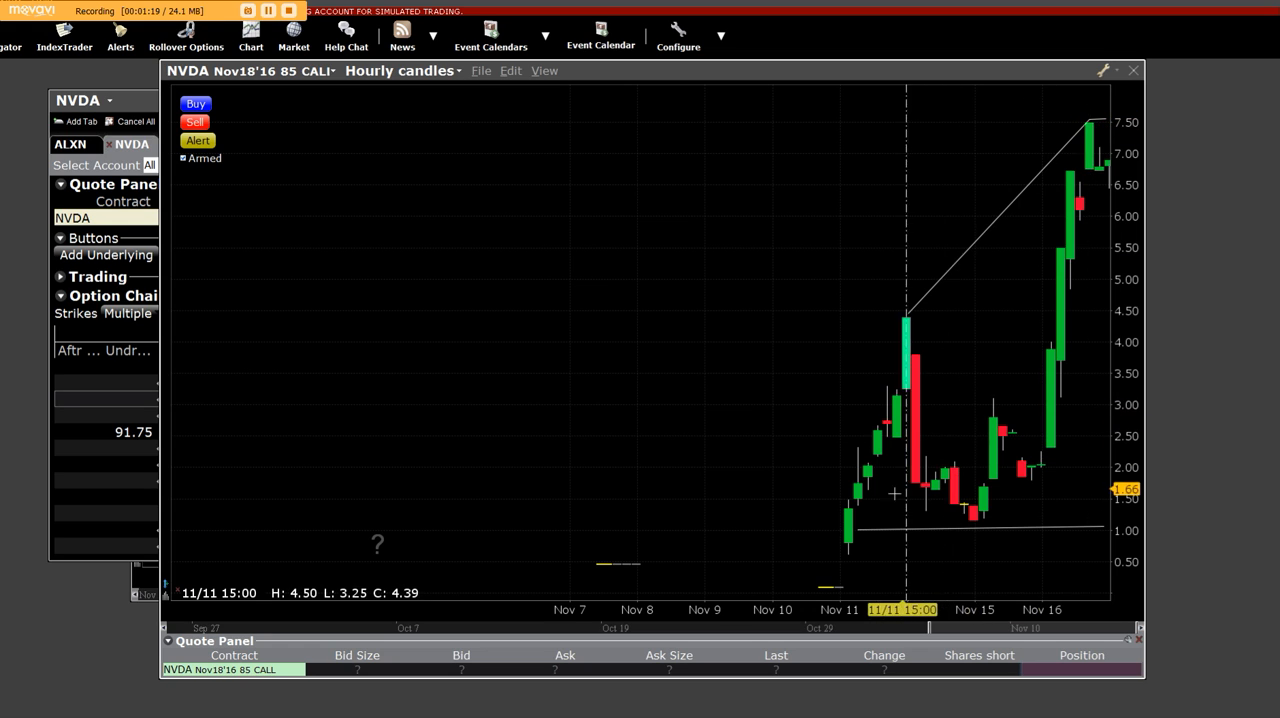
mouse_move(1090, 120)
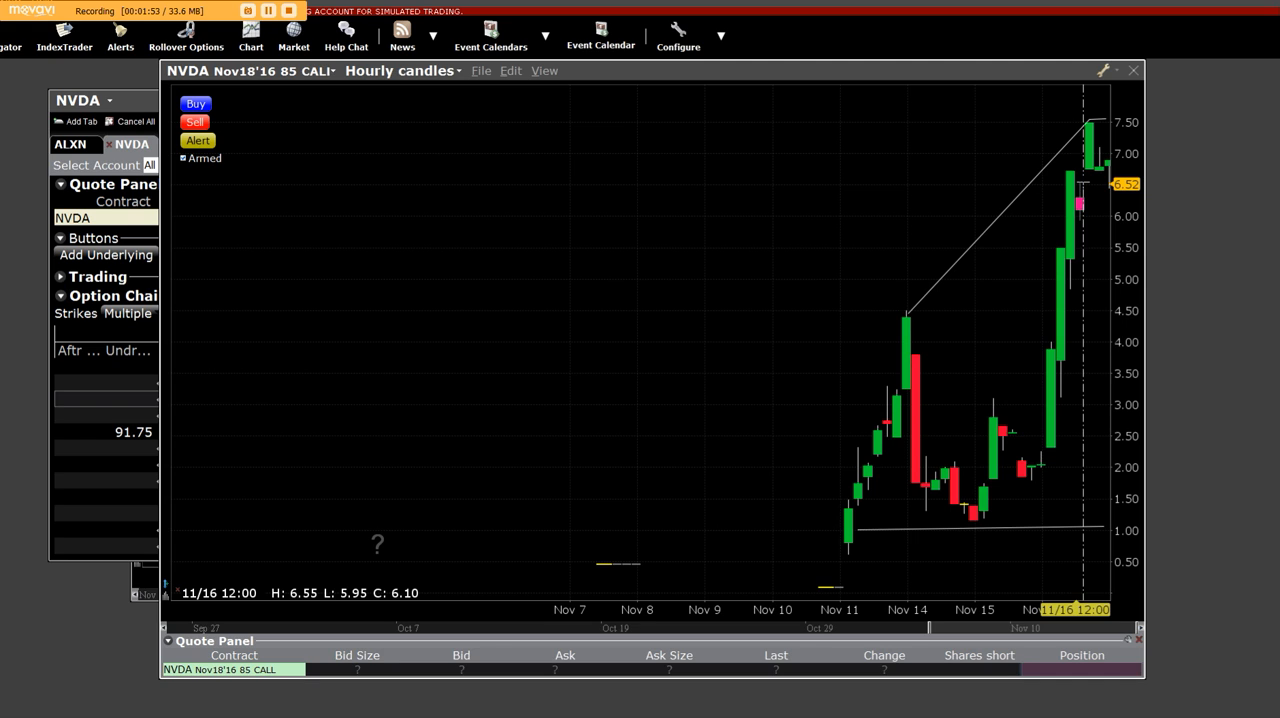
mouse_move(896, 544)
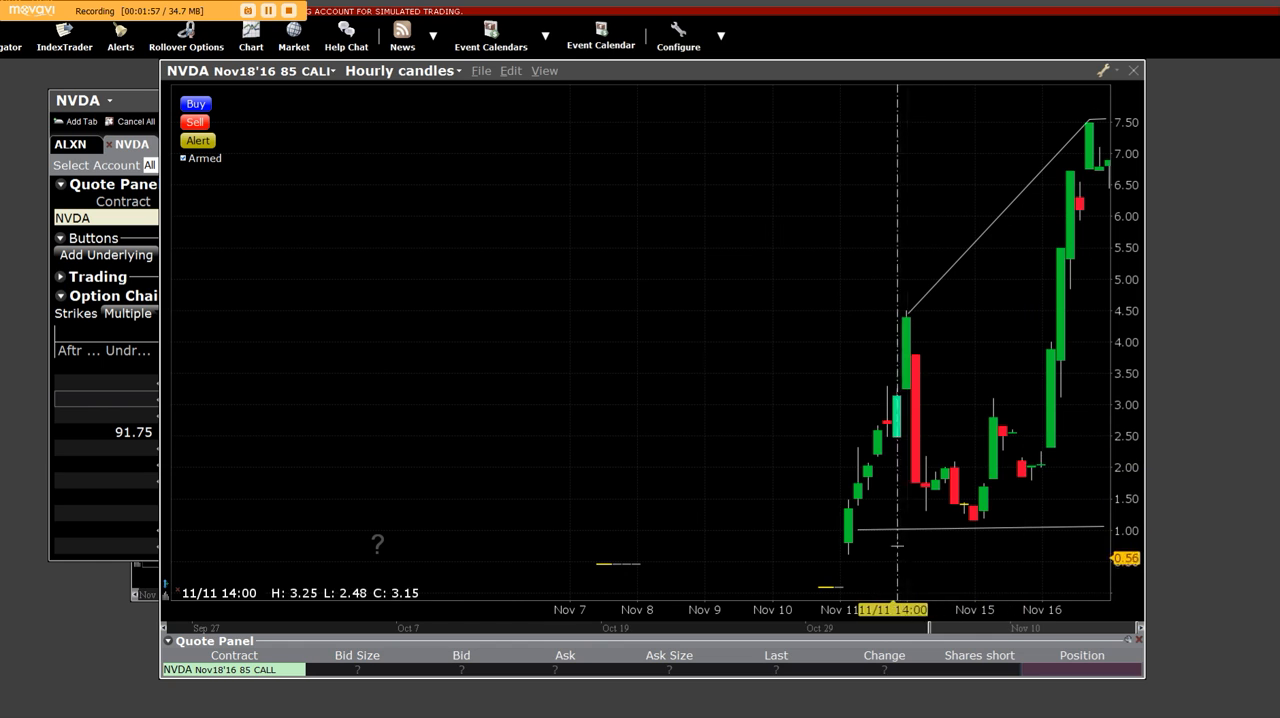